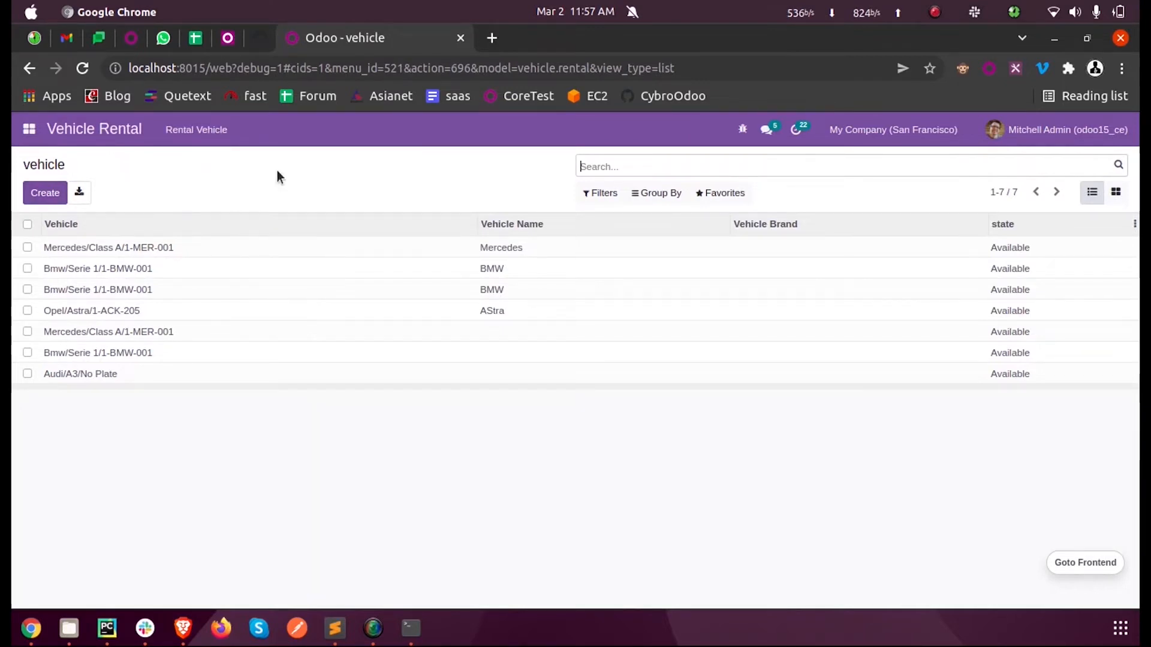
- Create a new Vehicle Rental record, note Reg Date is empty, then go to vehicle_rental.py
{"action": "left_click", "coordinate": [45, 192]}
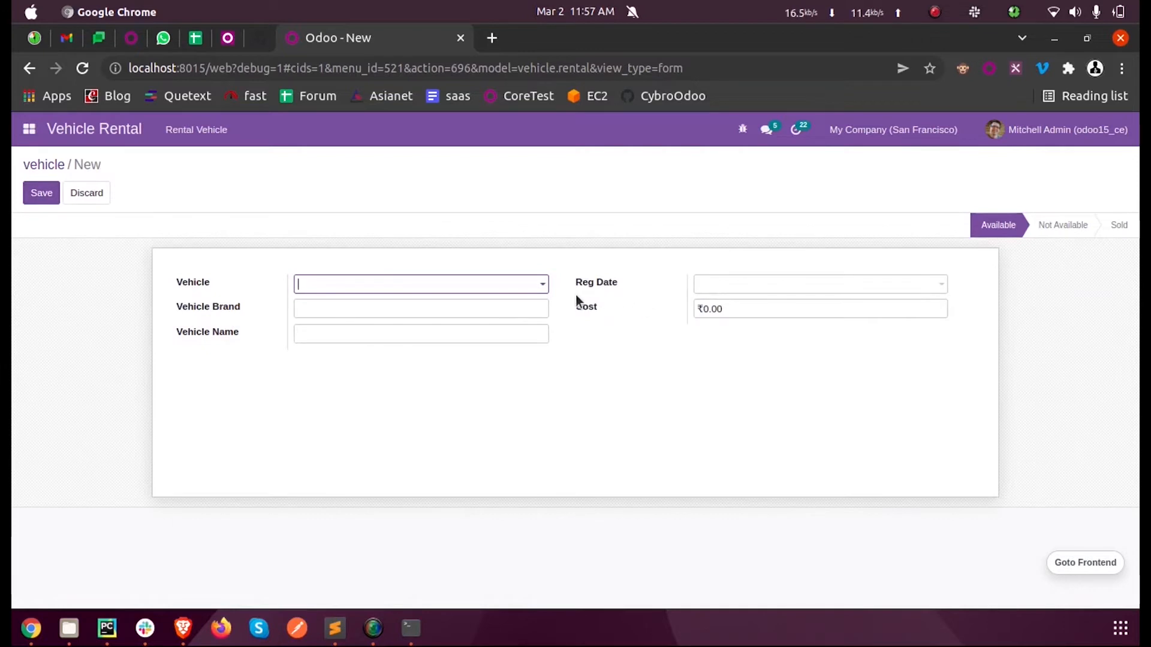
{"action": "mouse_move", "coordinate": [663, 368]}
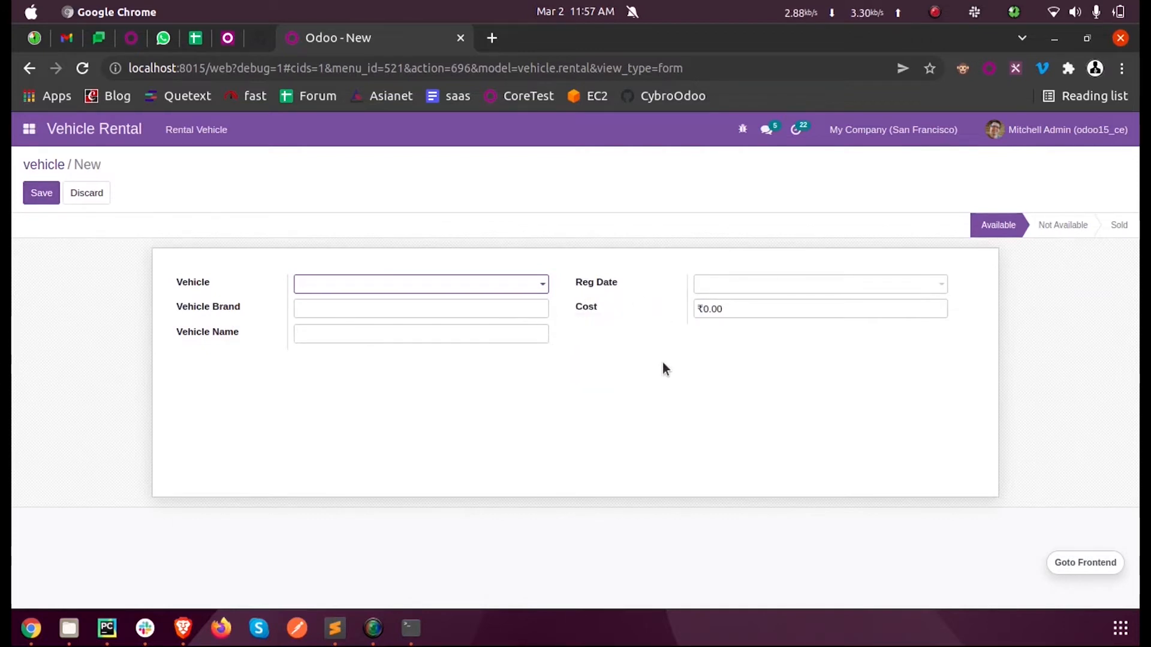
{"action": "left_click", "coordinate": [418, 284]}
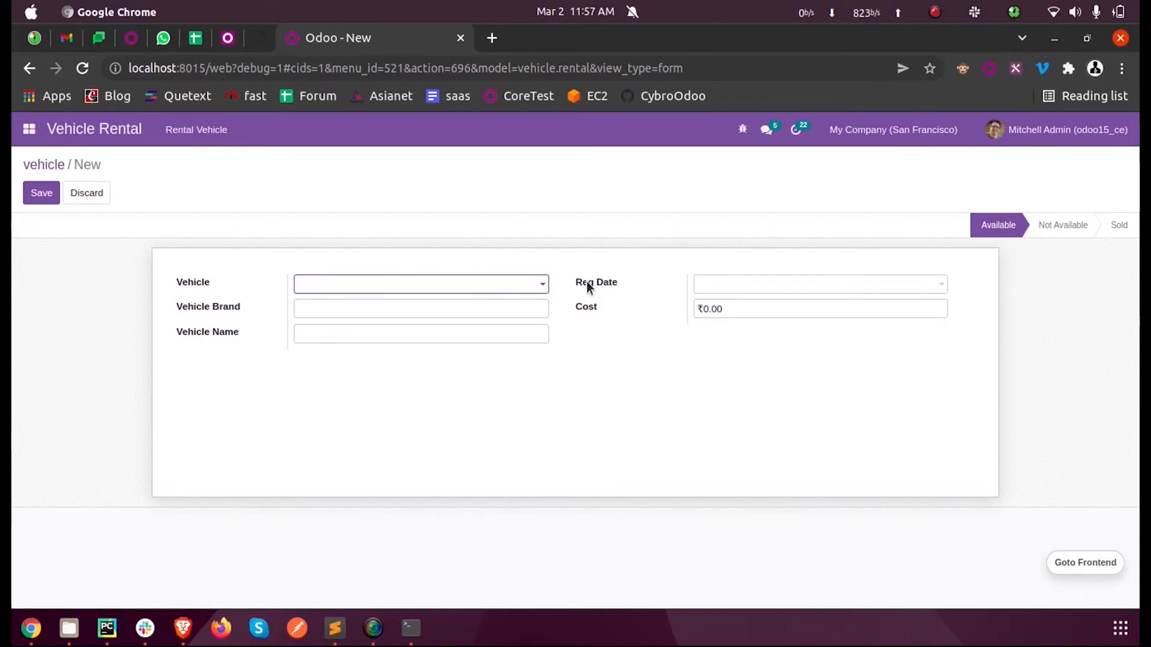
{"action": "mouse_move", "coordinate": [596, 281]}
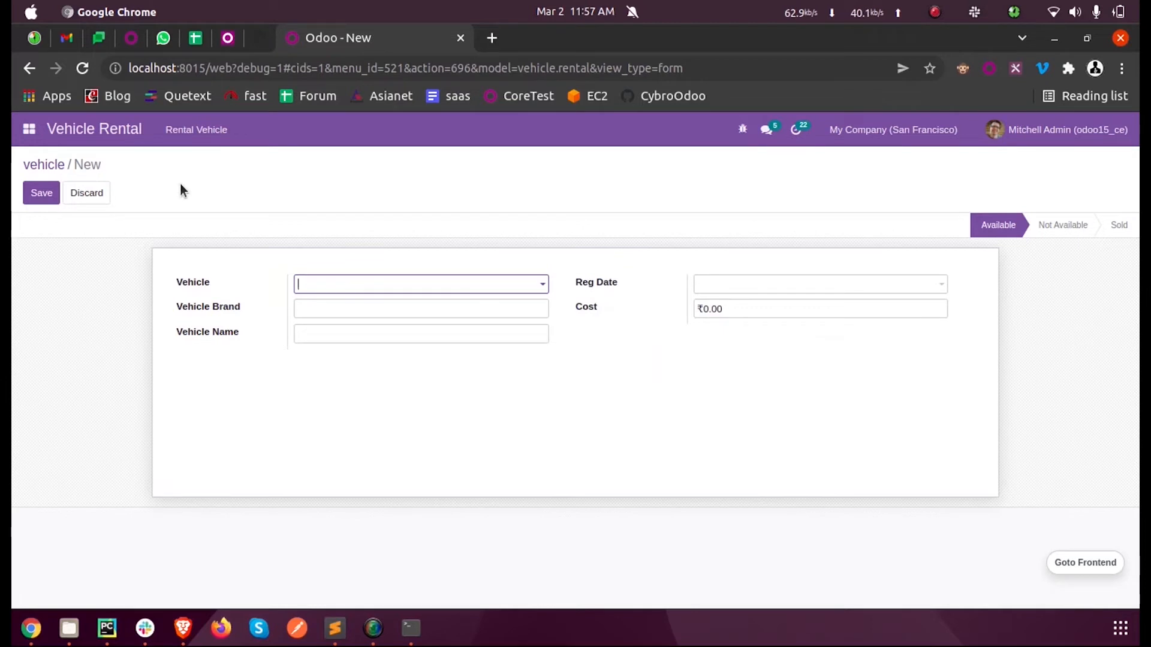
{"action": "mouse_move", "coordinate": [697, 293]}
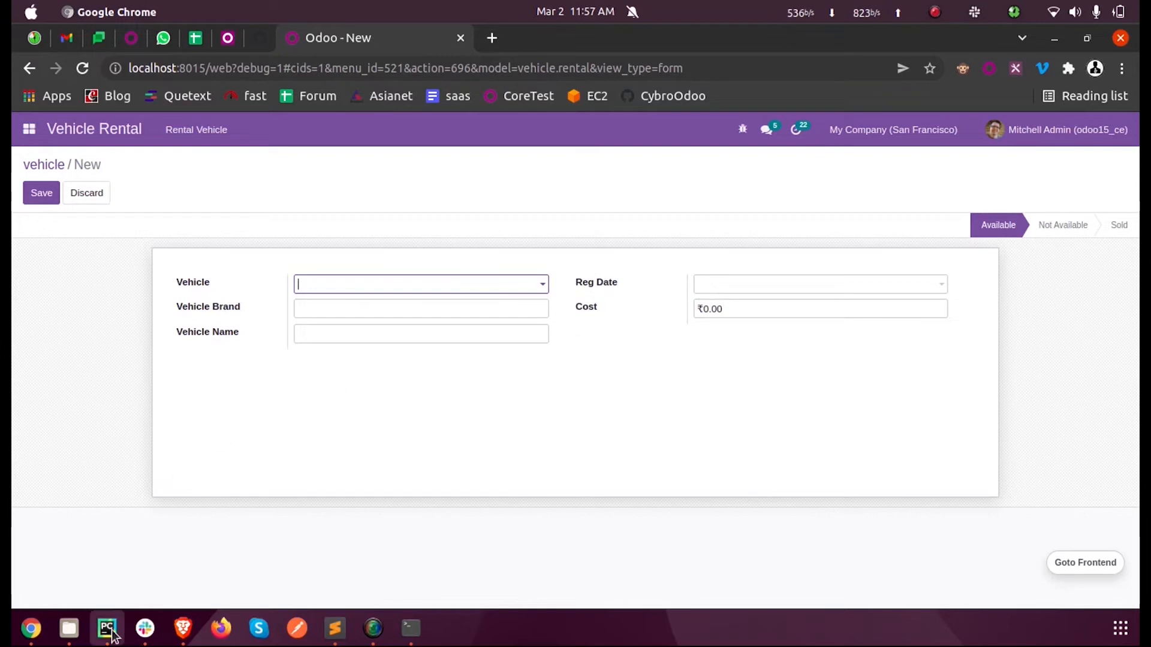
{"action": "left_click", "coordinate": [107, 630]}
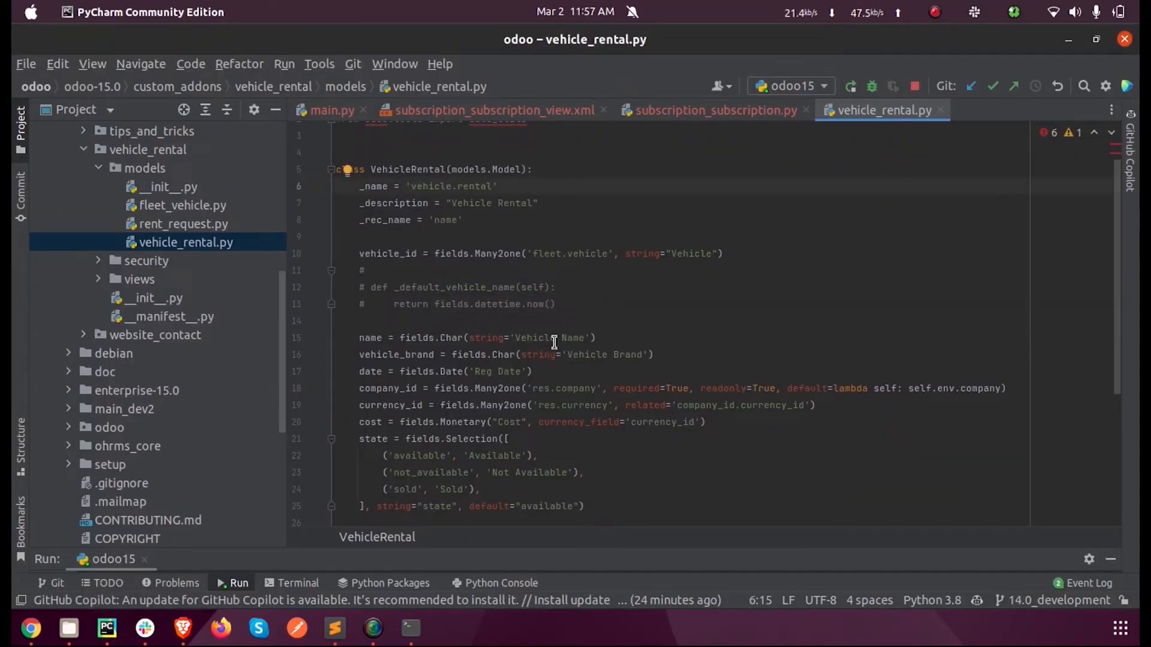
{"action": "mouse_move", "coordinate": [525, 372]}
{"action": "type", "text": ", default="}
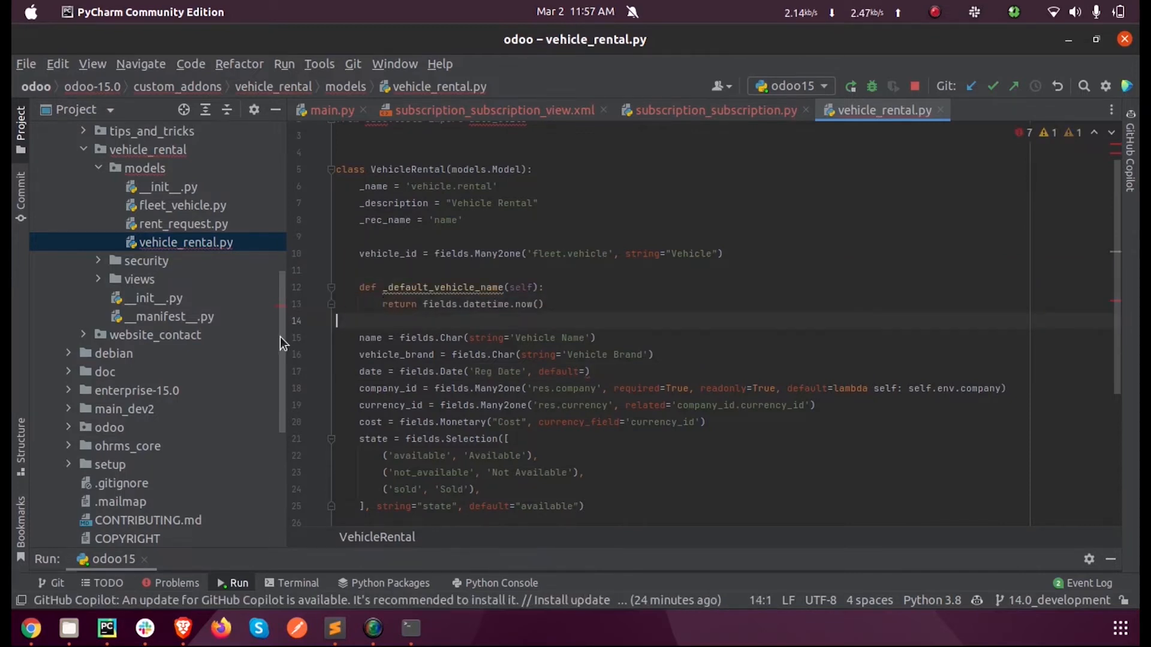
- Rename the default method to _default_vehicle_date returning the current datetime and assign it as Reg Date's default
{"action": "double_click", "coordinate": [442, 286]}
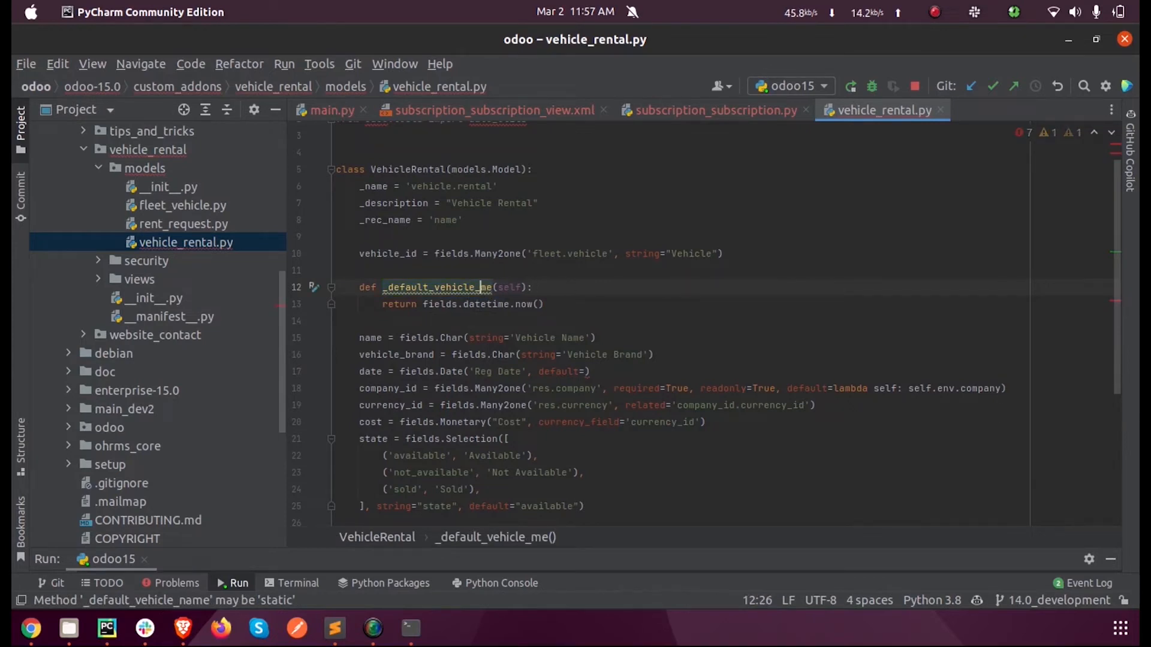
{"action": "type", "text": "date"}
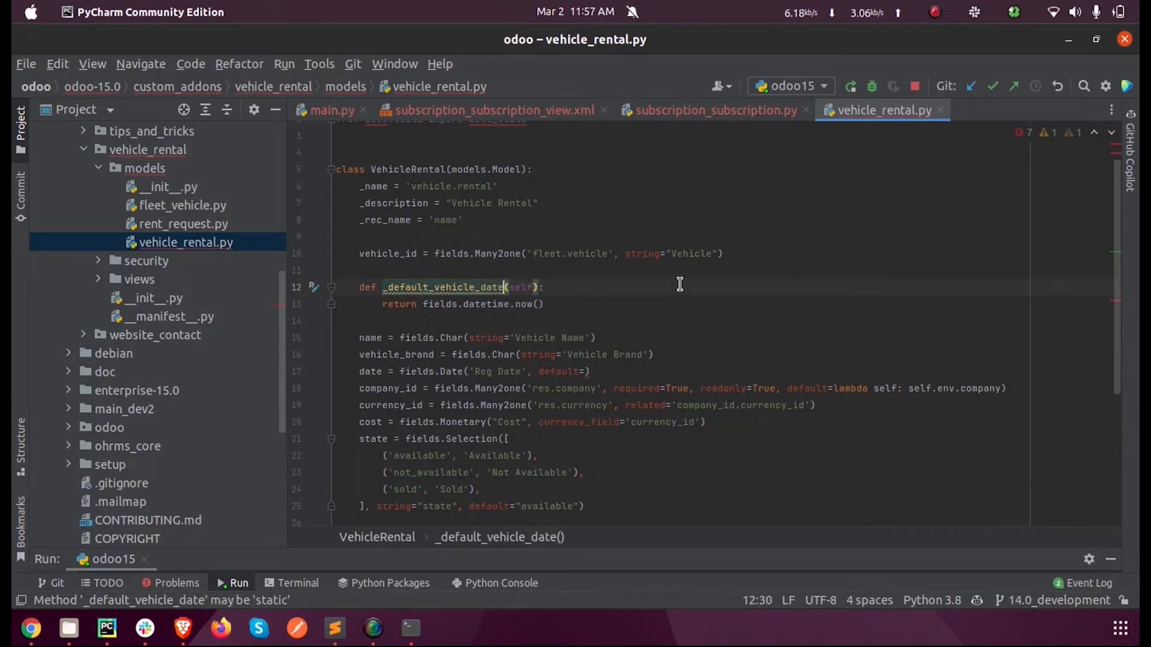
{"action": "double_click", "coordinate": [440, 286]}
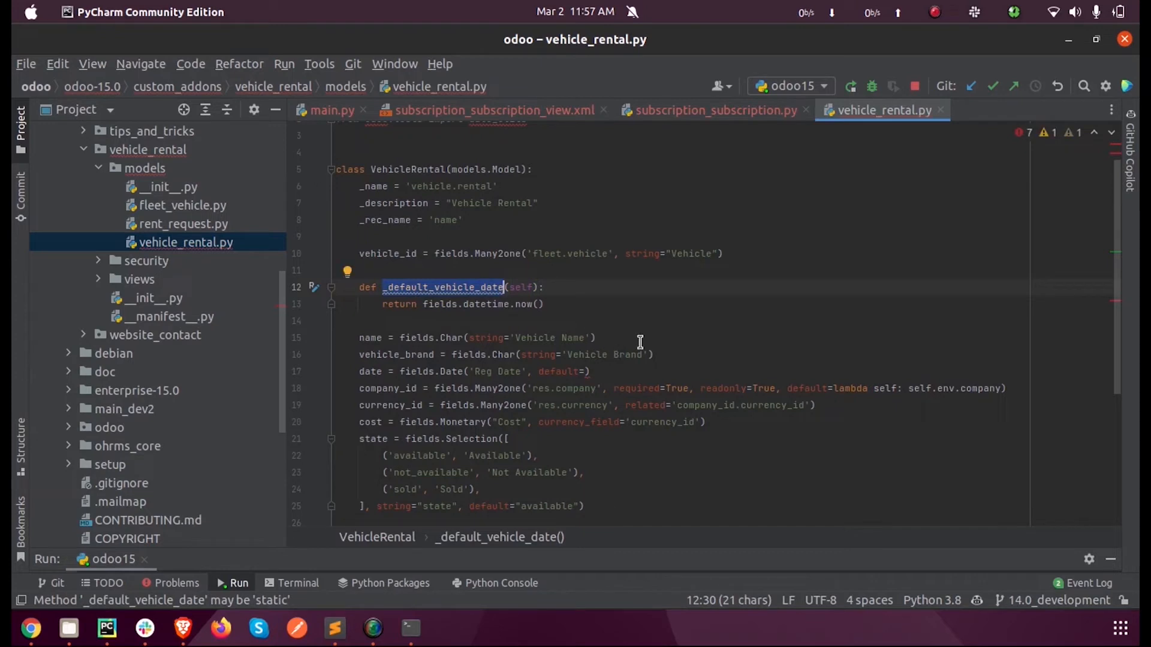
{"action": "type", "text": "_default_vehicle_date"}
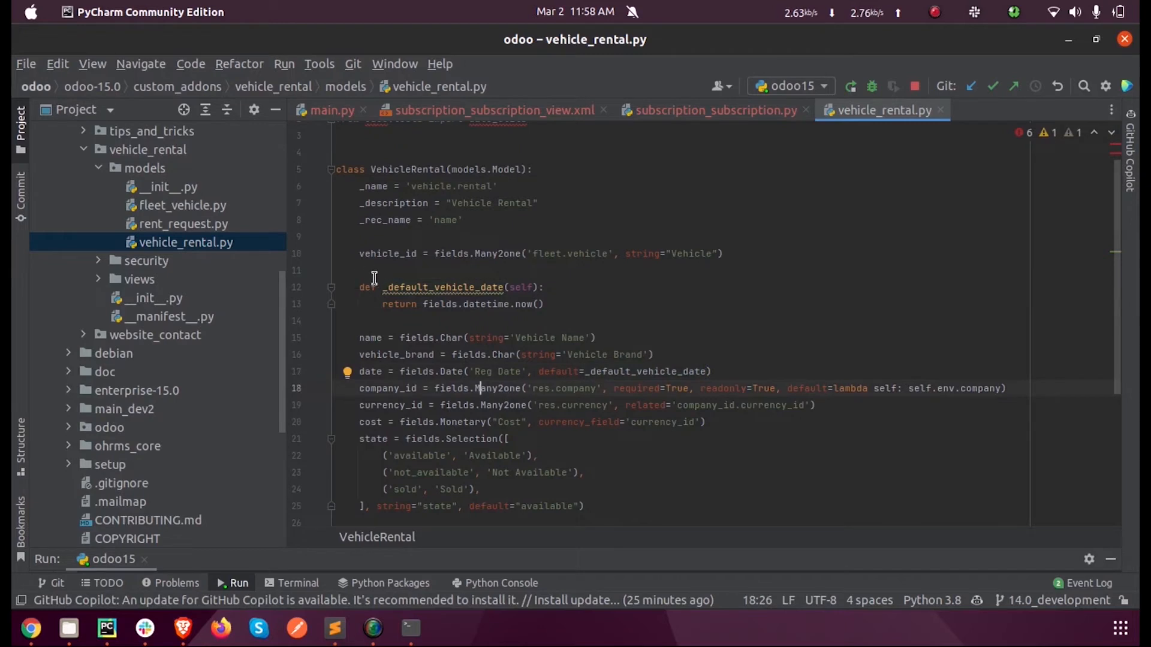
{"action": "mouse_move", "coordinate": [477, 332]}
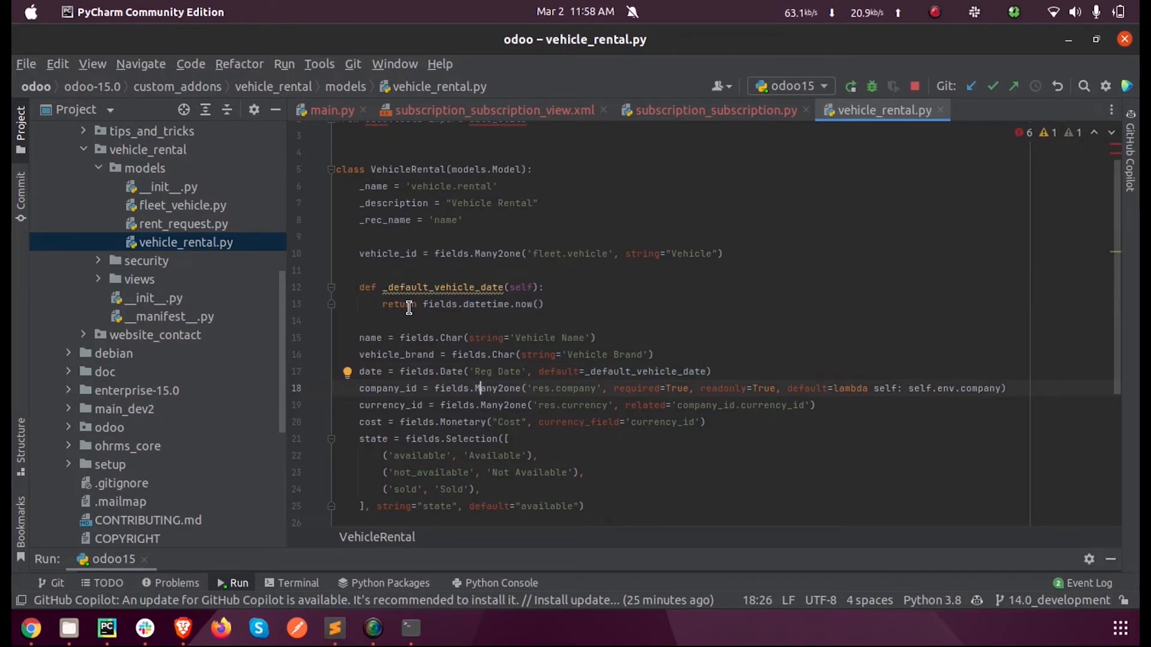
{"action": "double_click", "coordinate": [481, 303]}
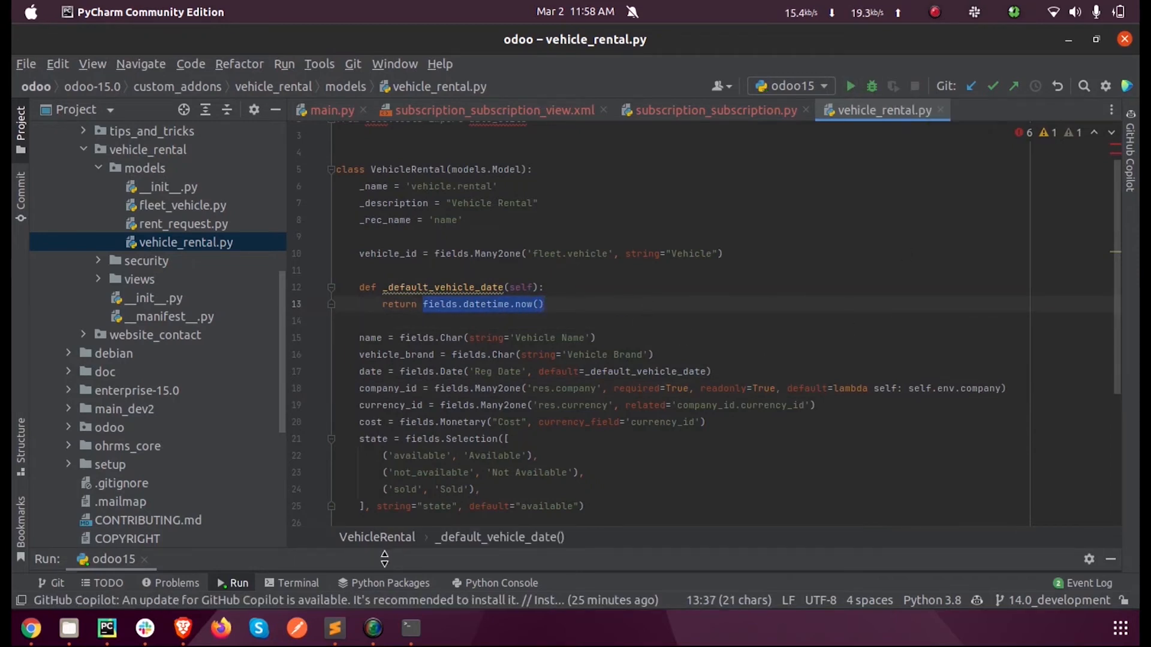
{"action": "left_click", "coordinate": [850, 87]}
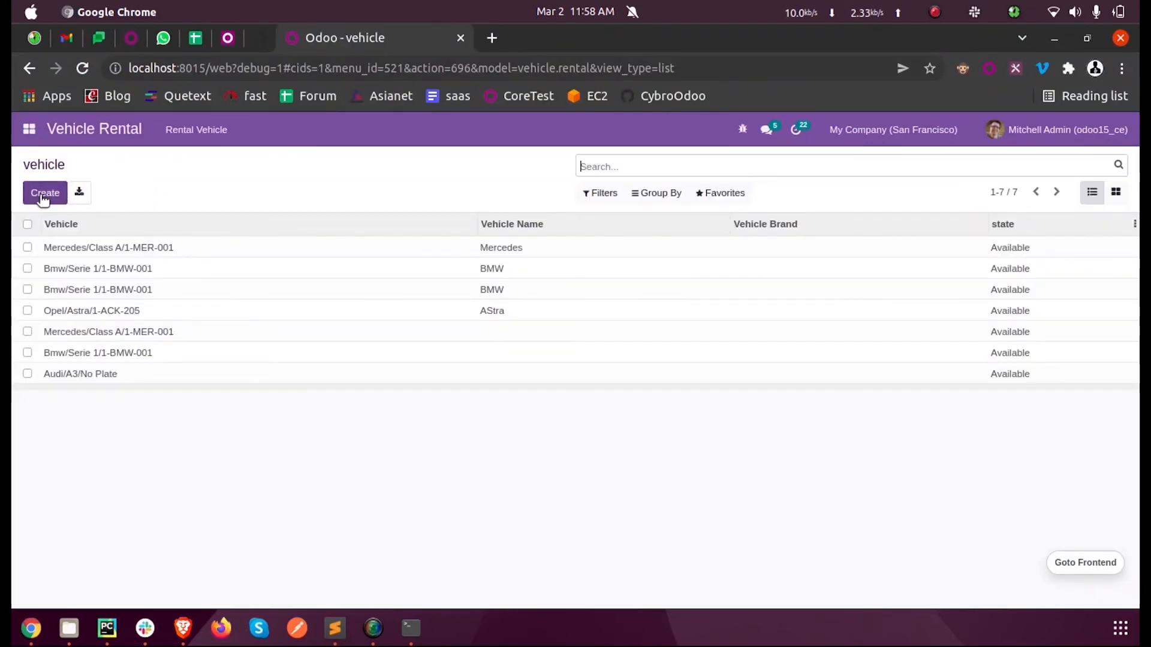
- Create a new Vehicle Rental record and confirm Reg Date is prefilled with 03/02/2022
{"action": "left_click", "coordinate": [45, 192]}
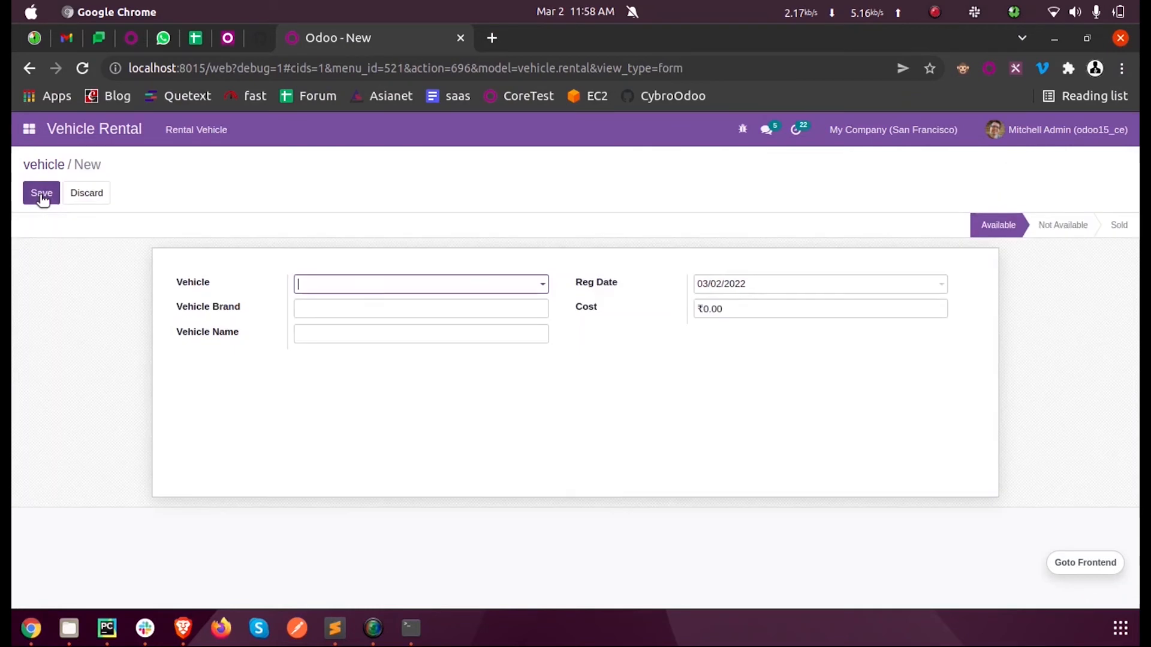
{"action": "mouse_move", "coordinate": [596, 282]}
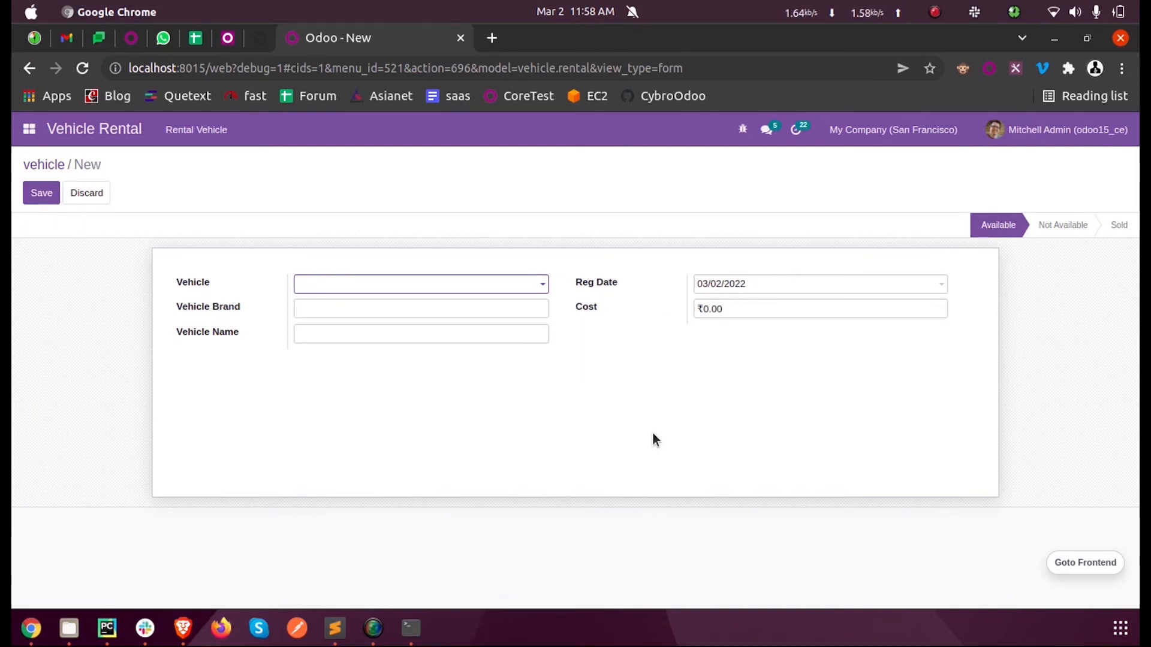
{"action": "left_click", "coordinate": [420, 284]}
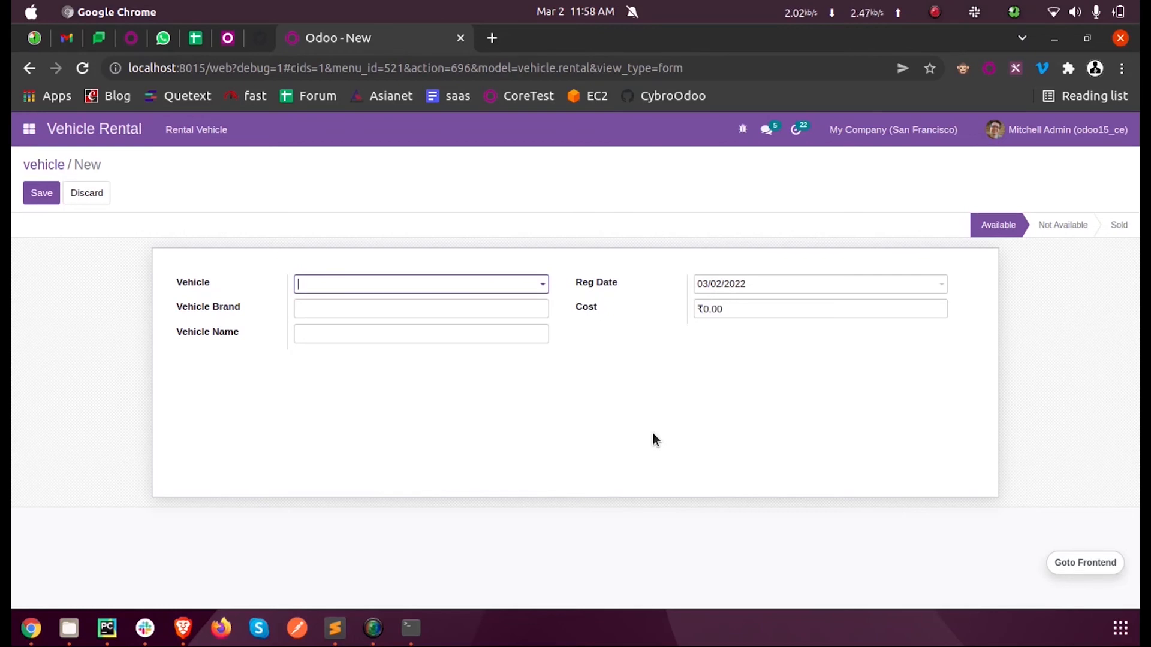